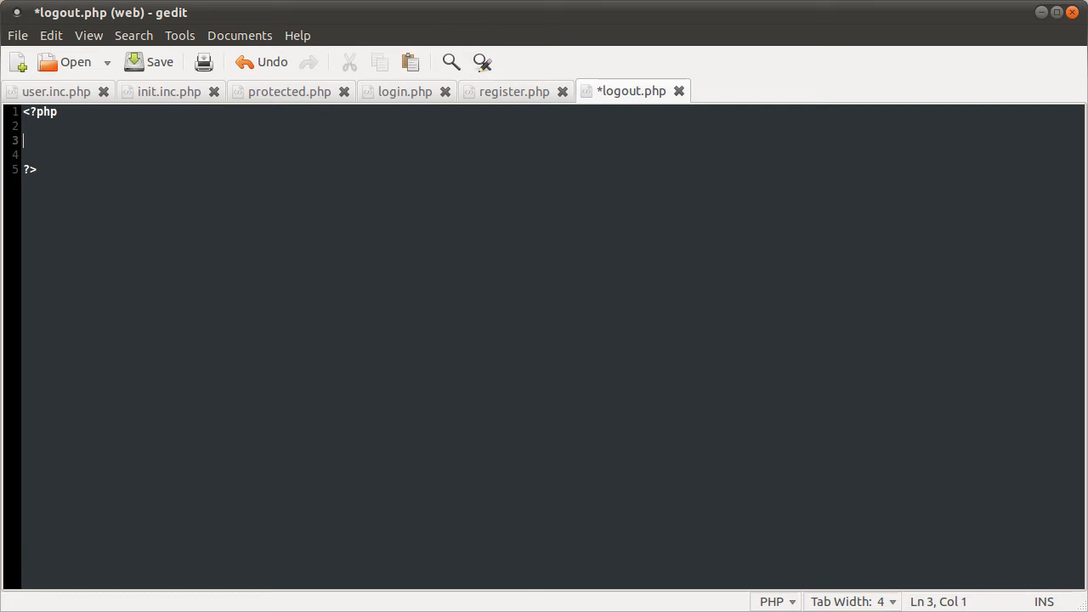
Step: Write session_start(); then unset($_SESSION['username']); below it and save logout.php
type("session_sta")
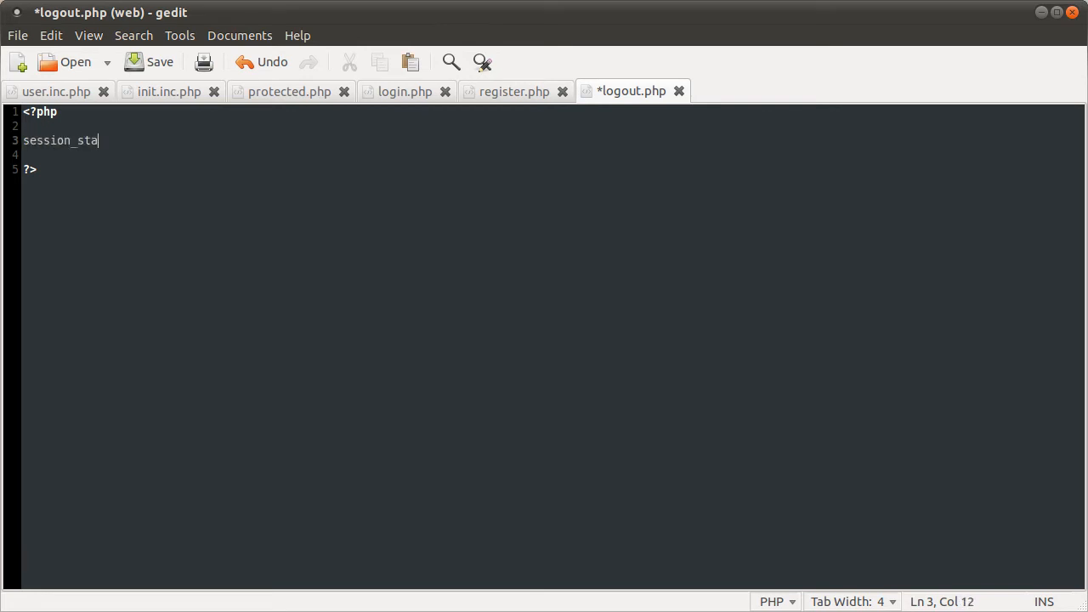
key("ctrl+s")
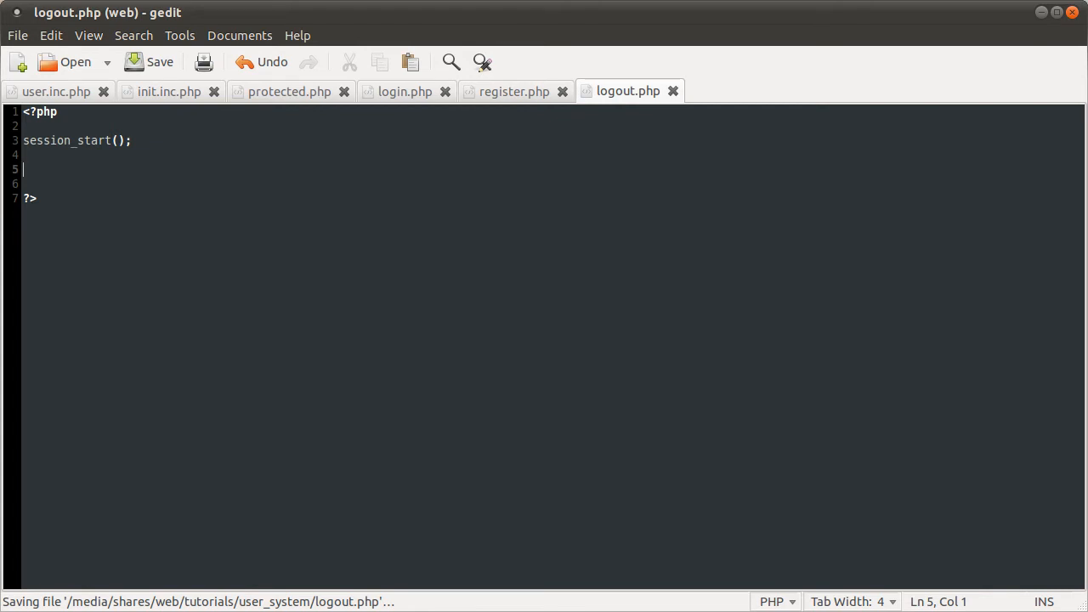
type("$")
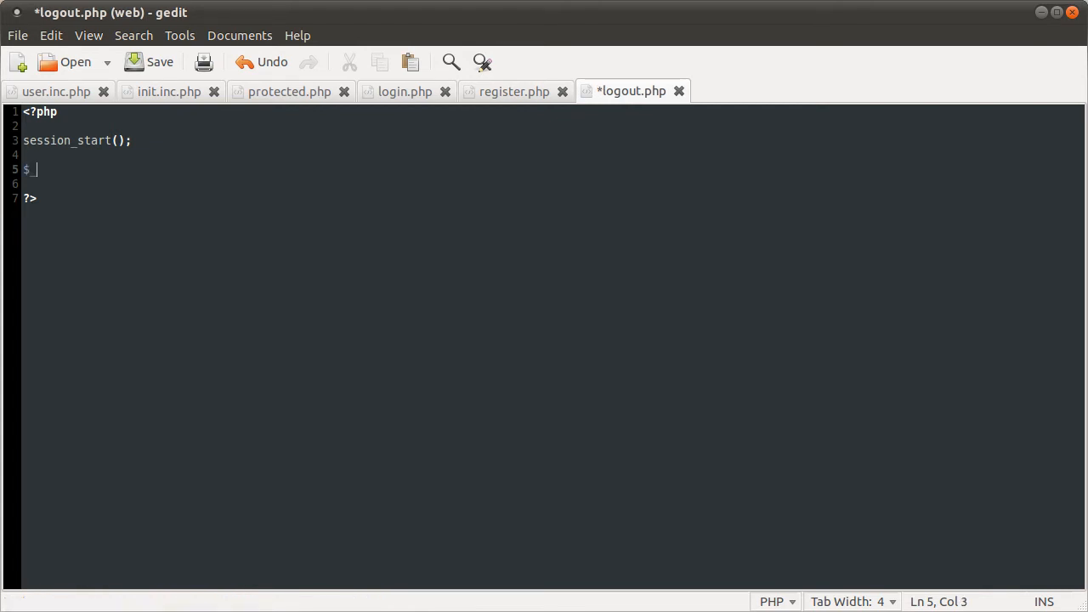
type("_SESSION['use")
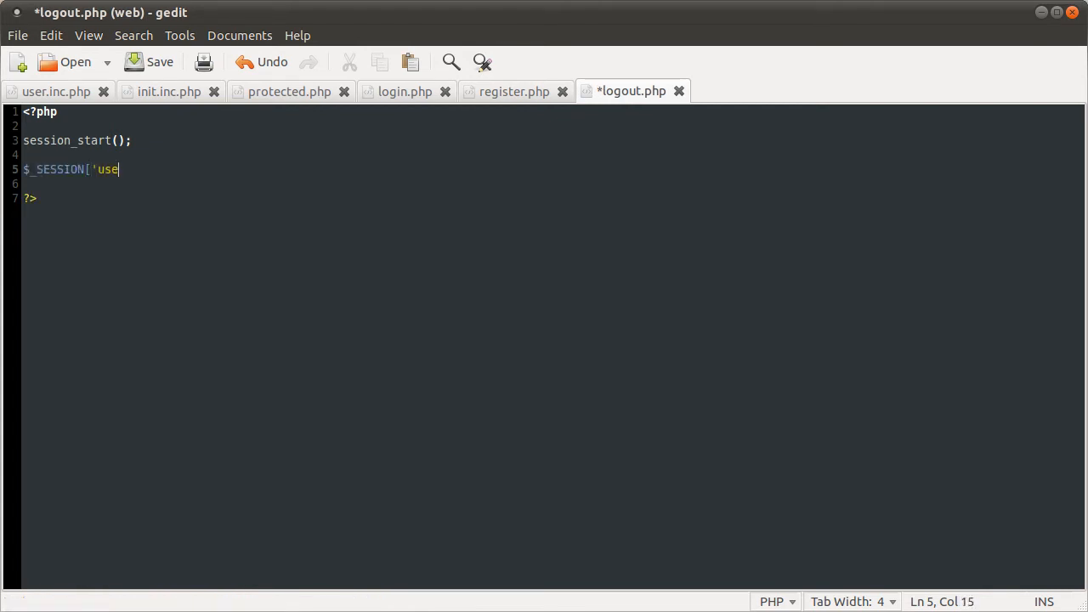
key("ctrl+s")
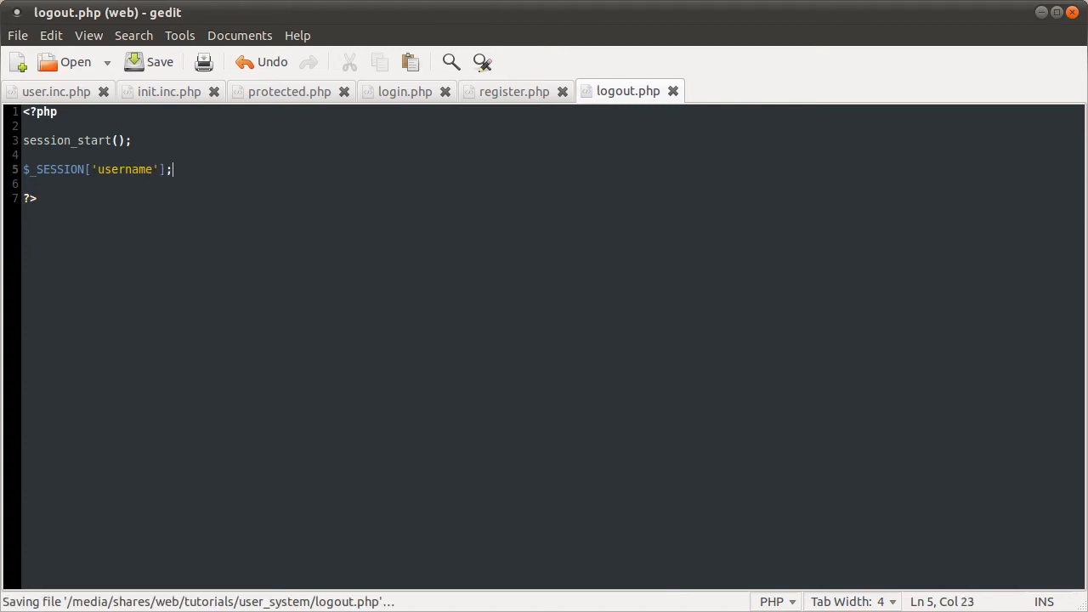
type("unset(")
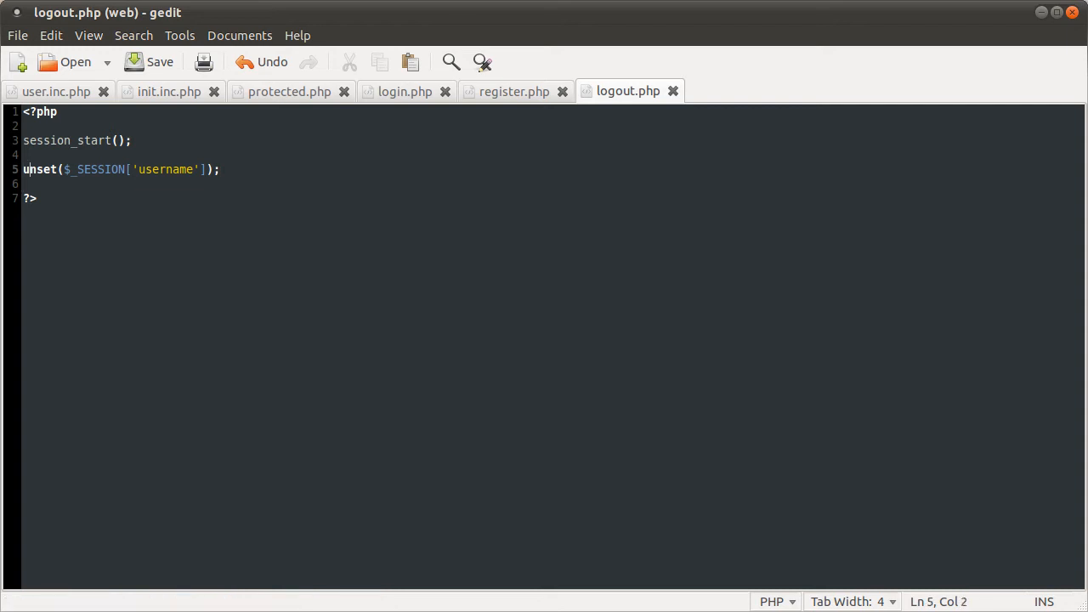
Step: Replace the unset line with $_SESSION = array(); followed by session_destroy(); and save
double_click(96, 169)
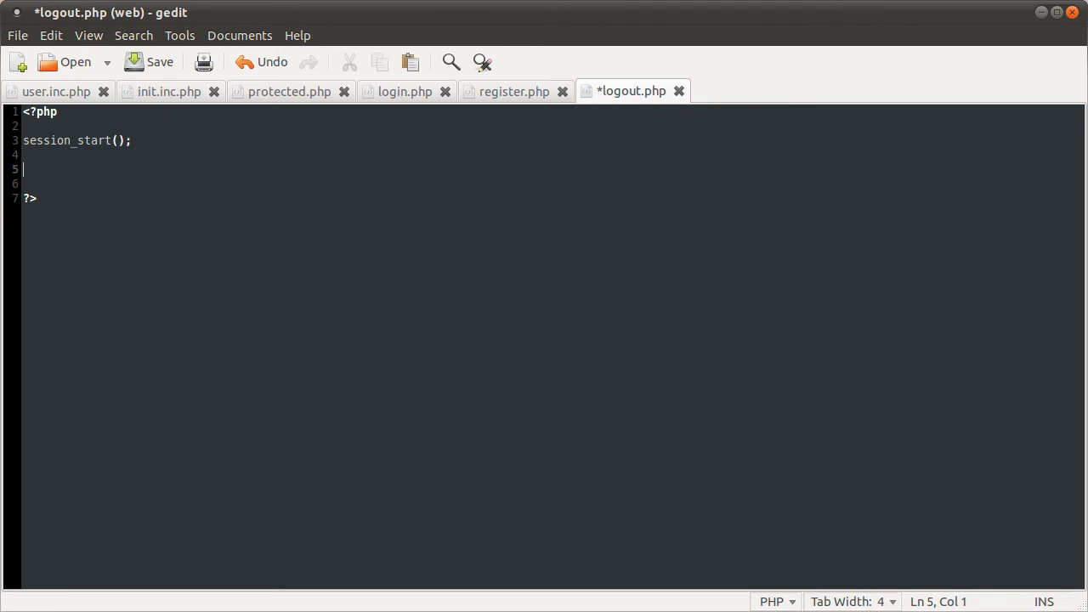
type("$_SESSION = array();")
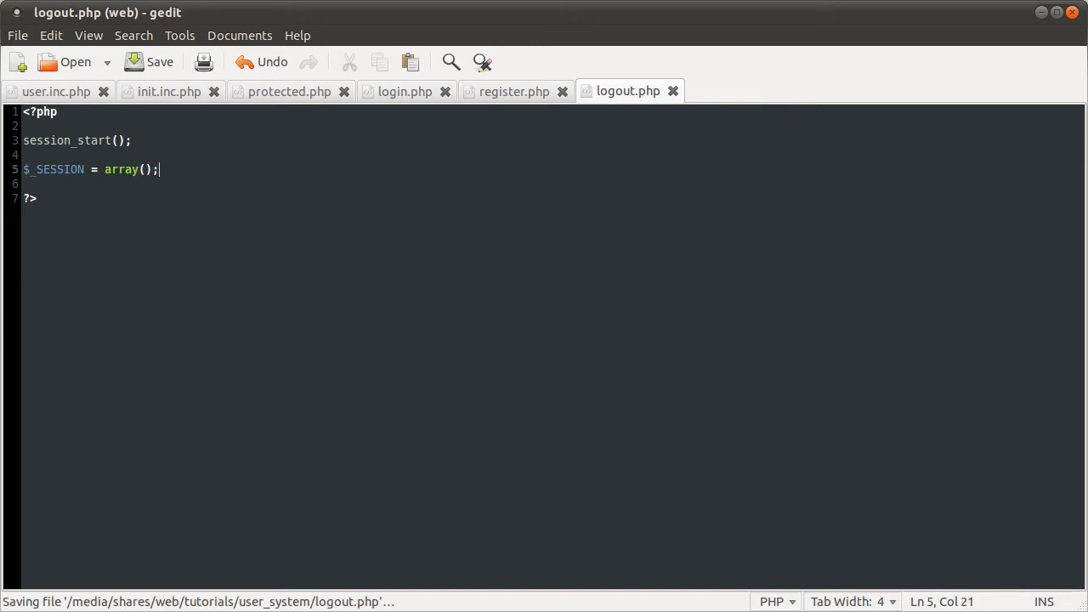
type("session_destroy();")
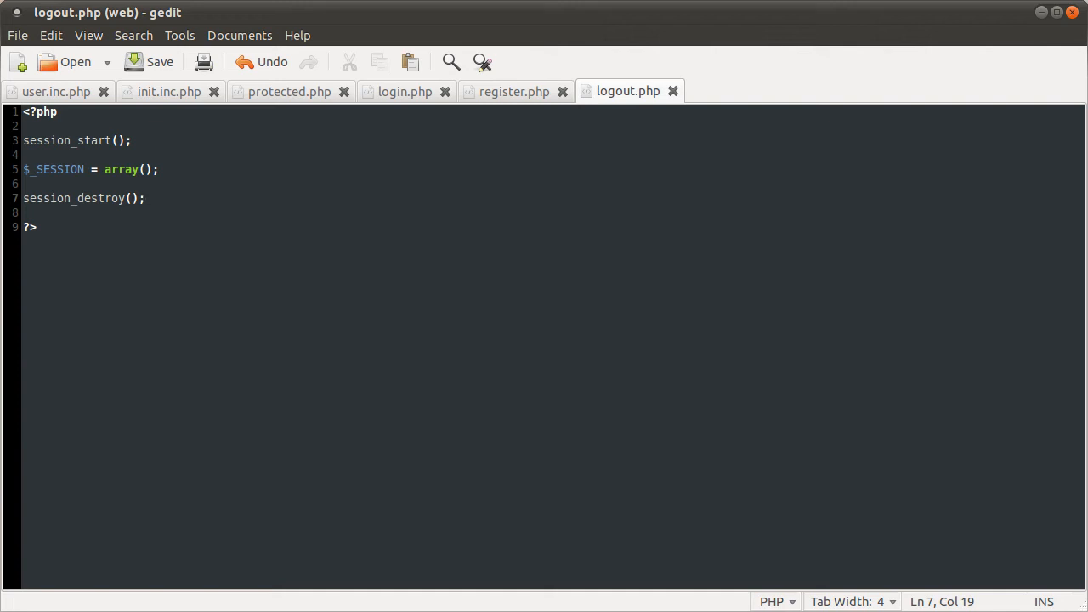
Step: Add a blank line after session_destroy(); for the next statement
left_click(145, 198)
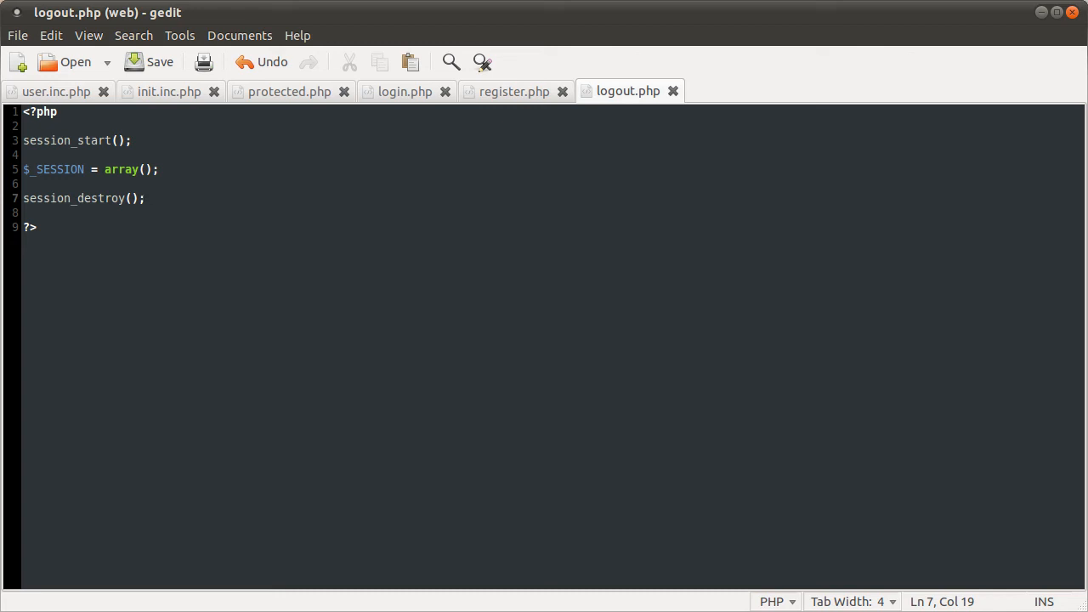
left_click(145, 198)
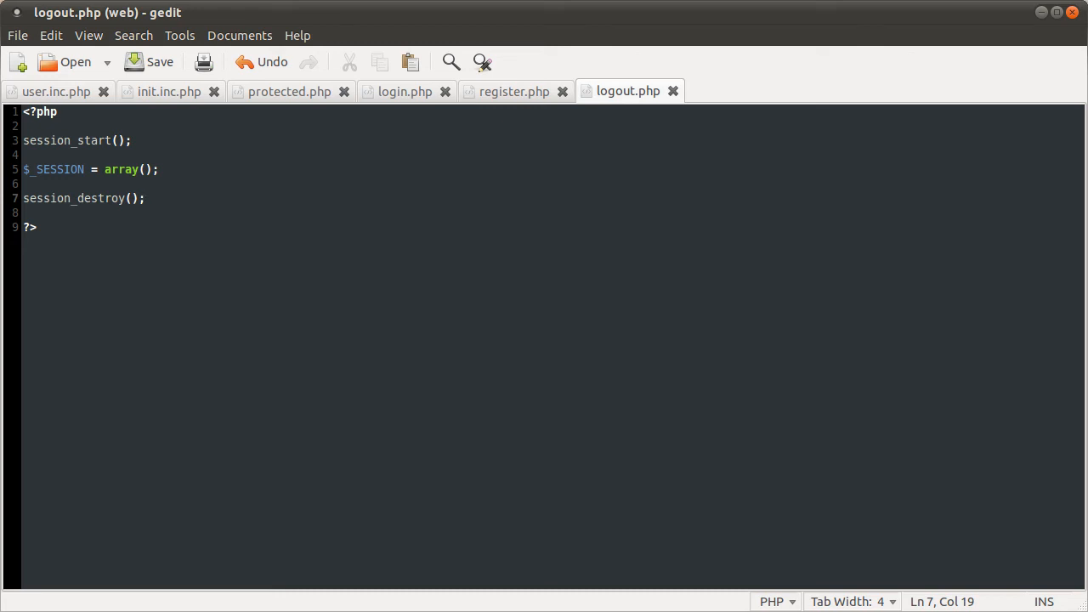
left_click(145, 198)
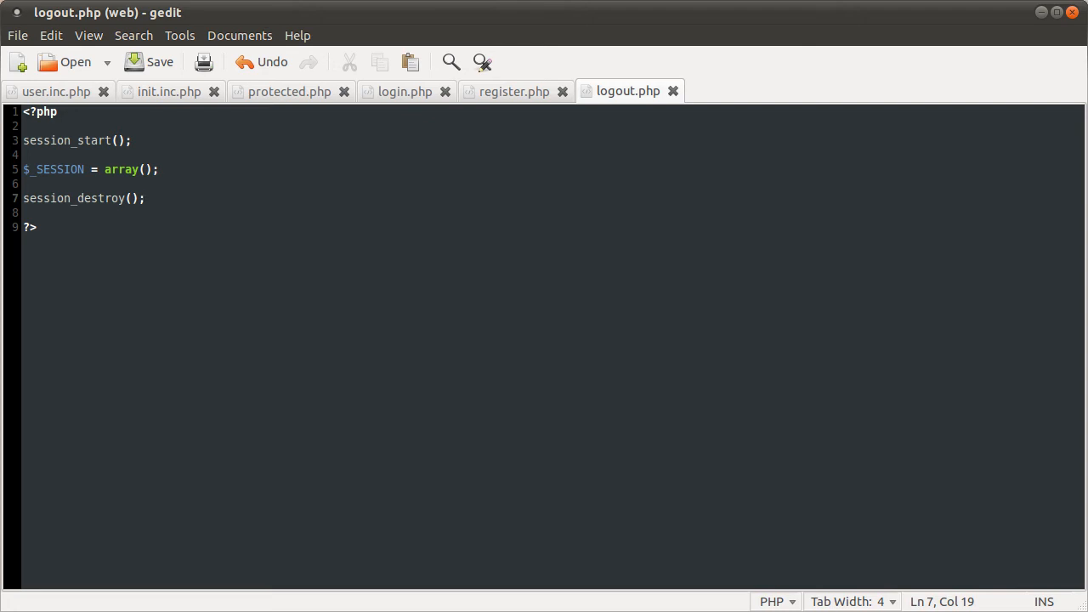
key("Return")
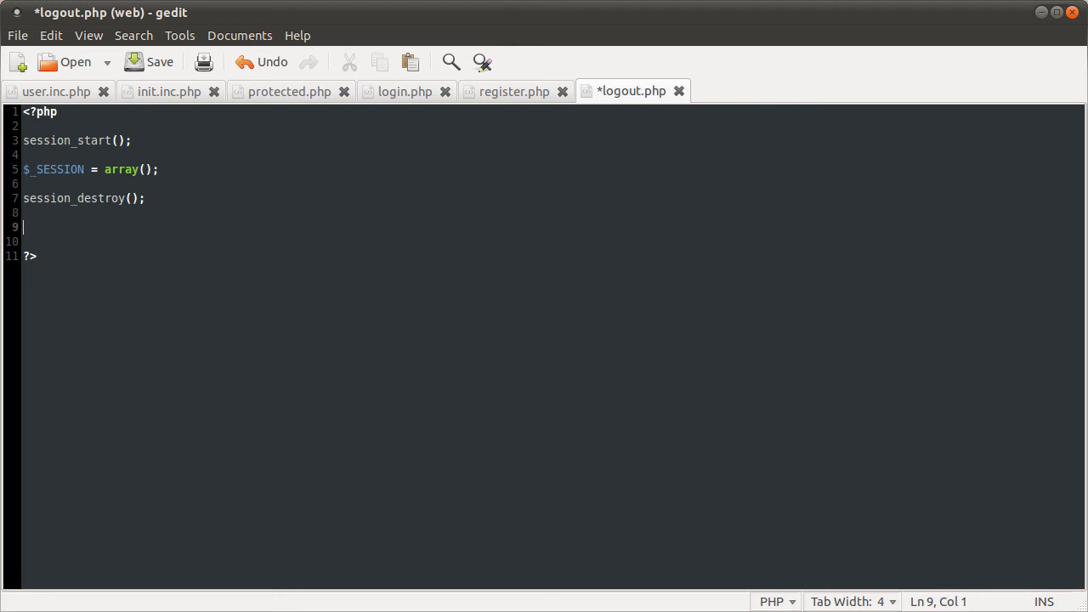
Step: End the file with header('Location: protected.php'); and save it
type("header();")
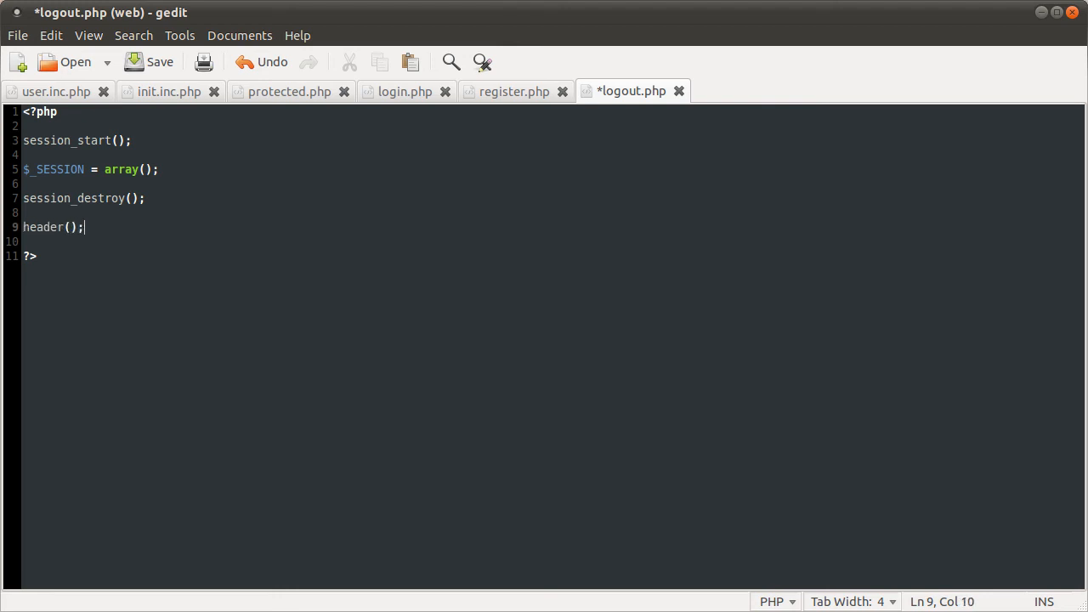
type("'Location:")
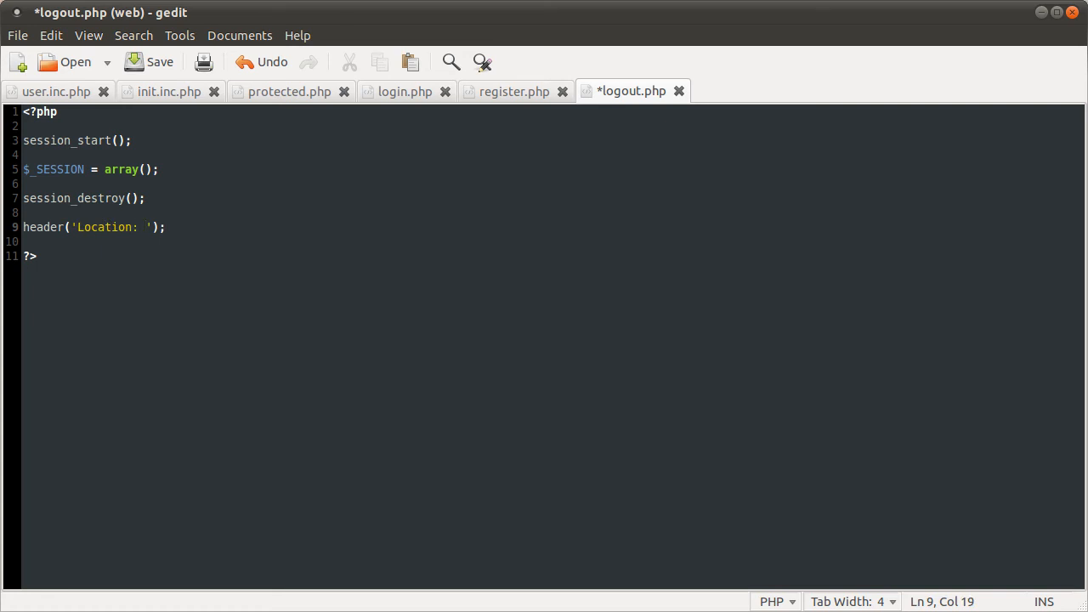
type("protected.php")
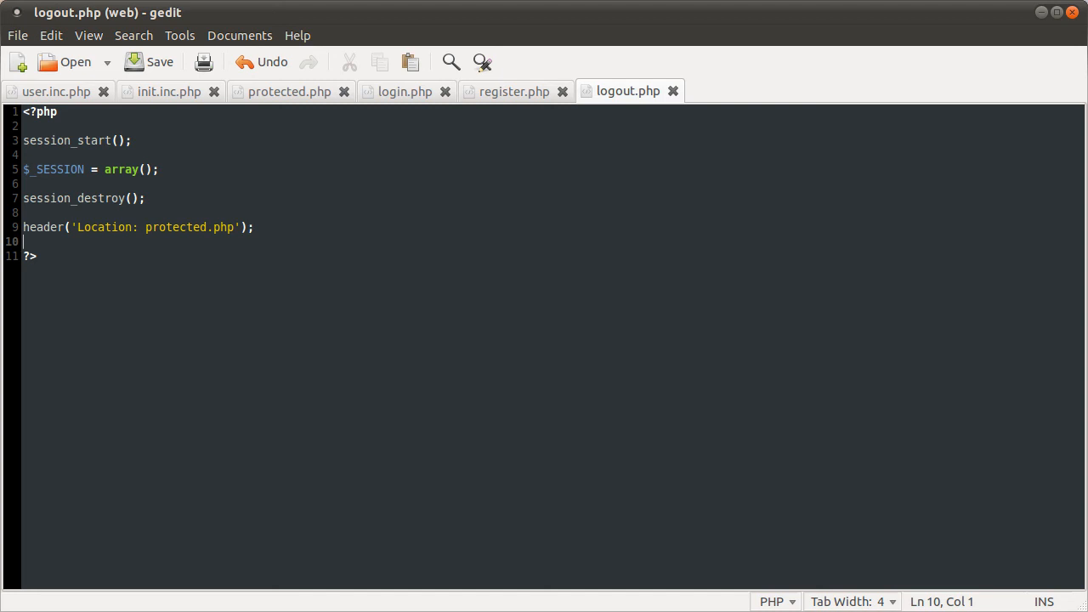
mouse_move(632, 284)
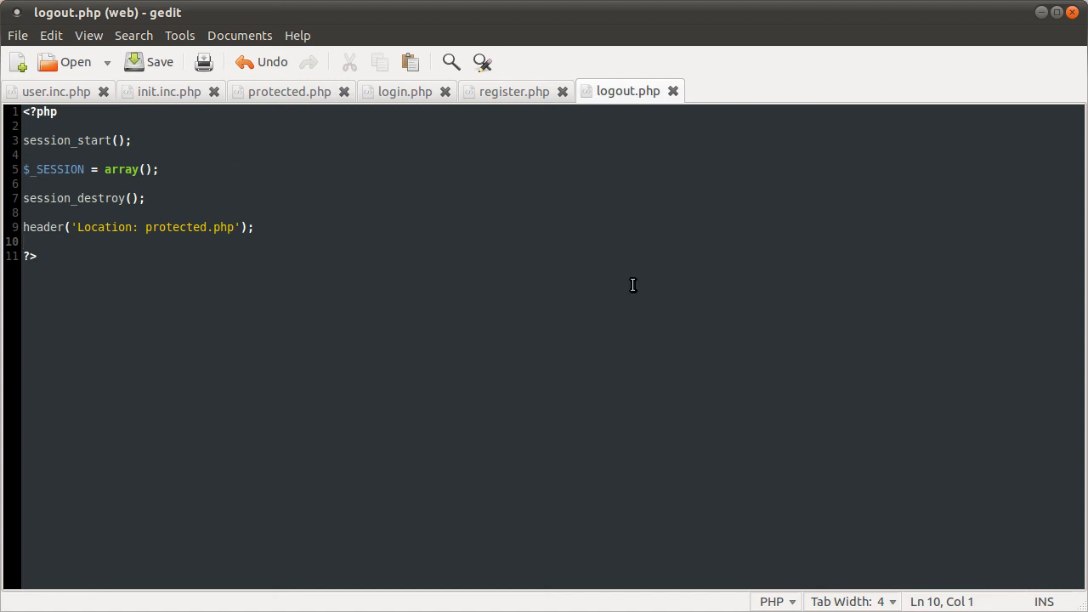